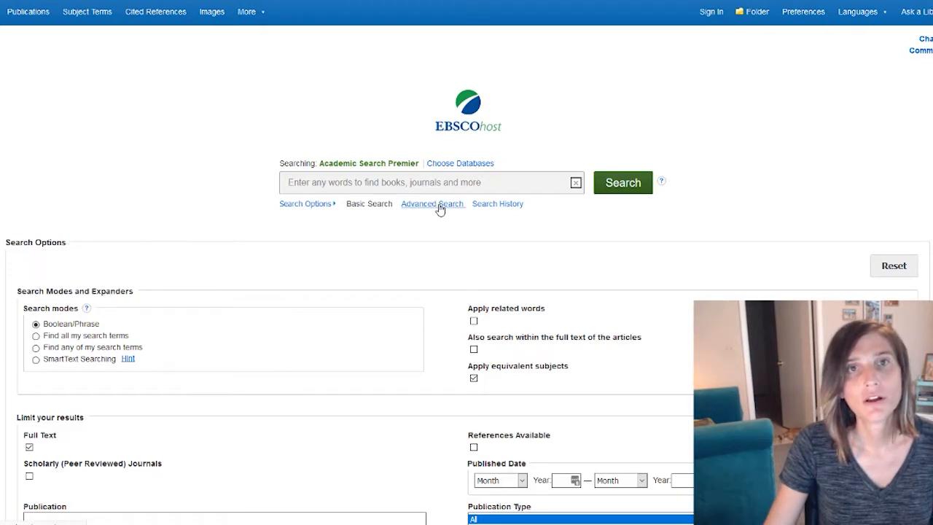
Step: Switch from the basic search box to the Advanced Search form
left_click(432, 204)
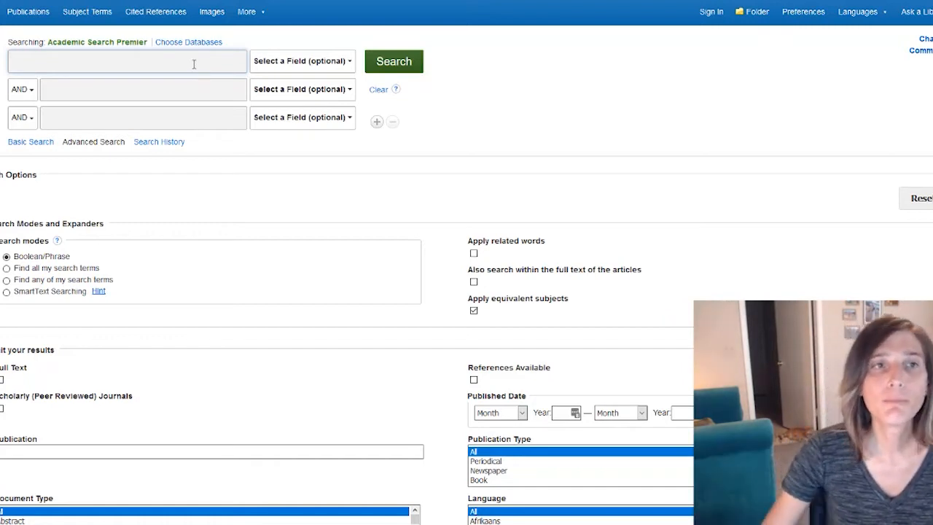
left_click(131, 61)
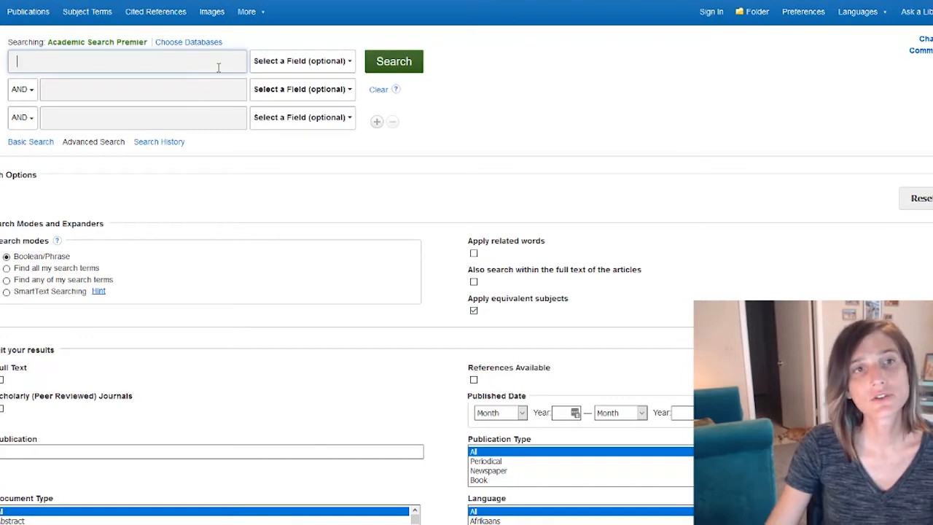
type("CONET")
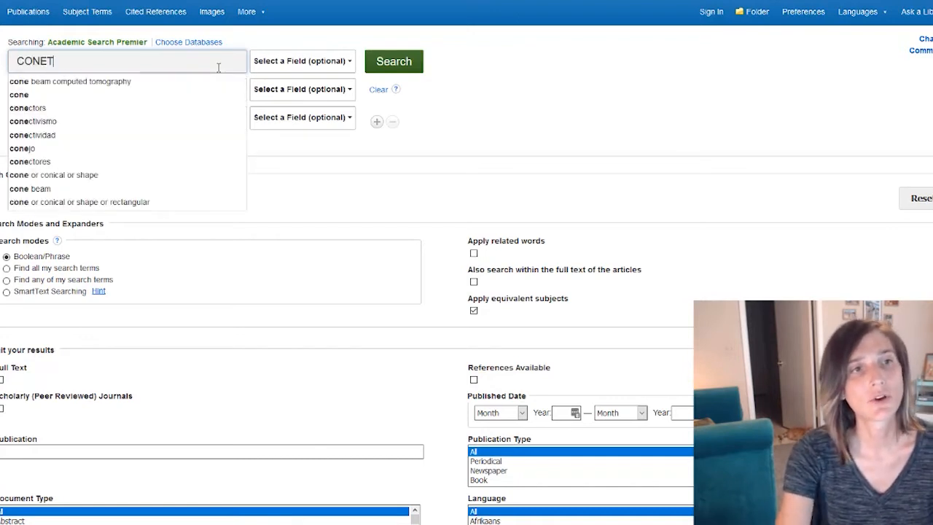
type("CONCEPT 1")
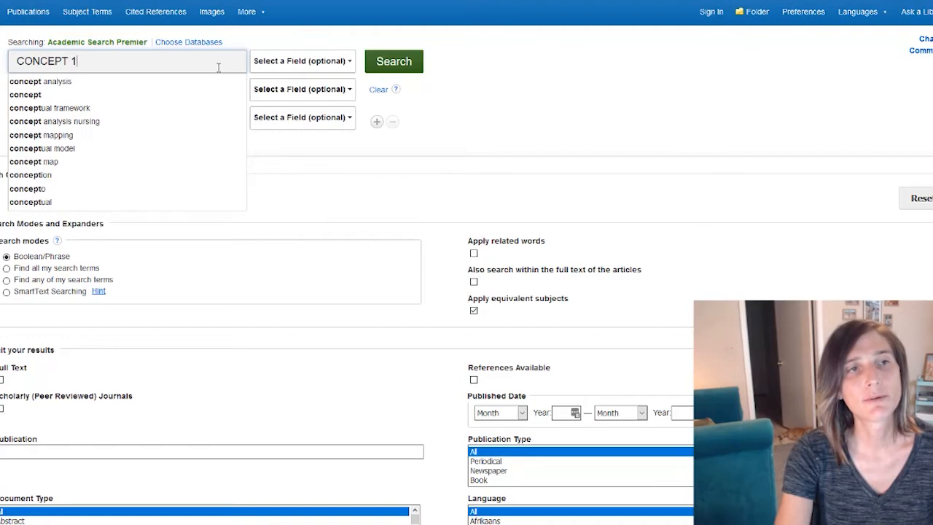
left_click(142, 89)
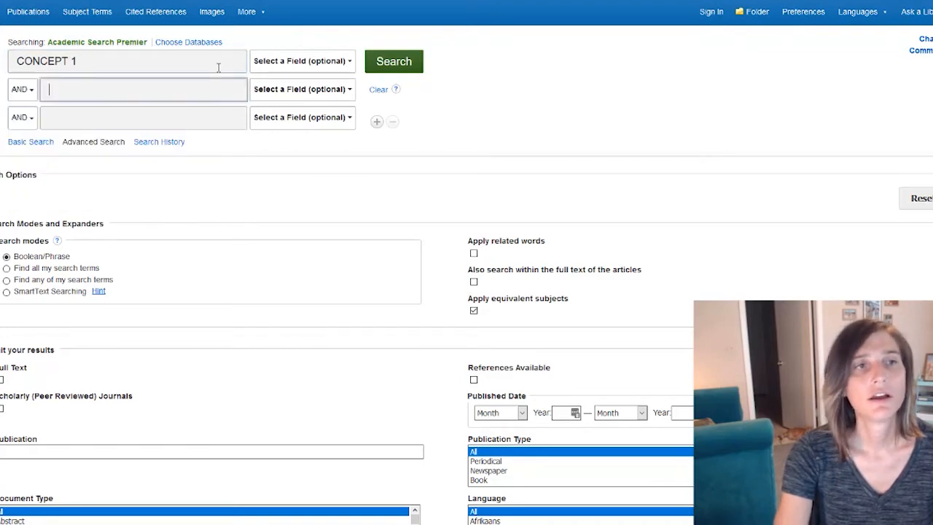
type("CONCEPT")
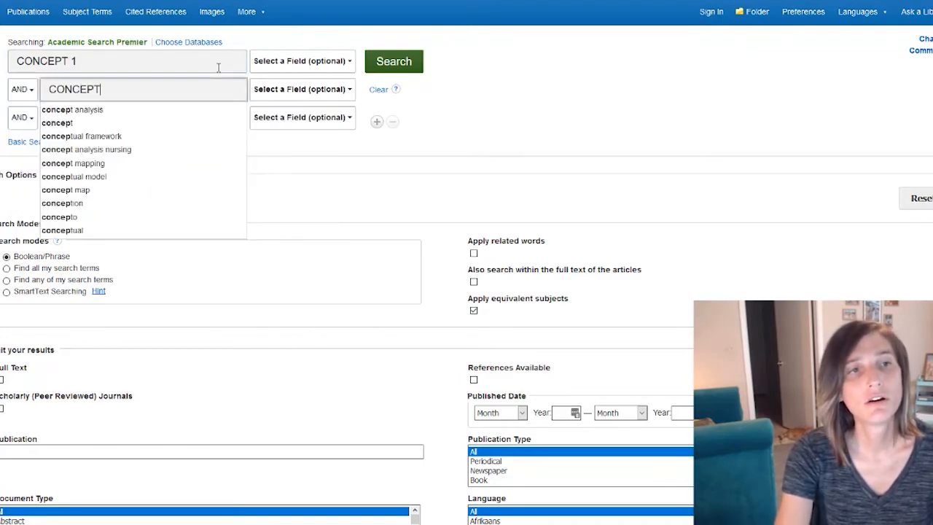
left_click(377, 89)
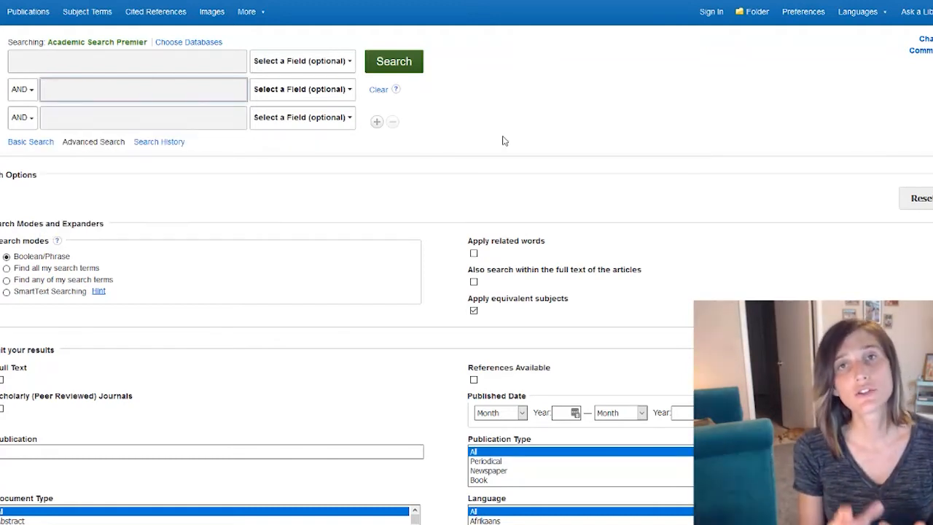
left_click(131, 61)
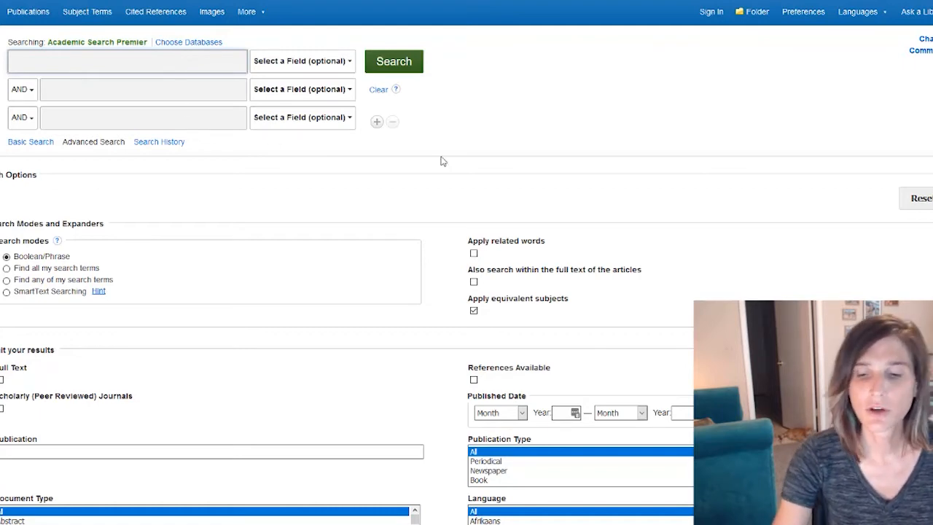
Step: Enter "transgender" in quotes in the first search row and dismiss the suggestions
type("\"transgender")
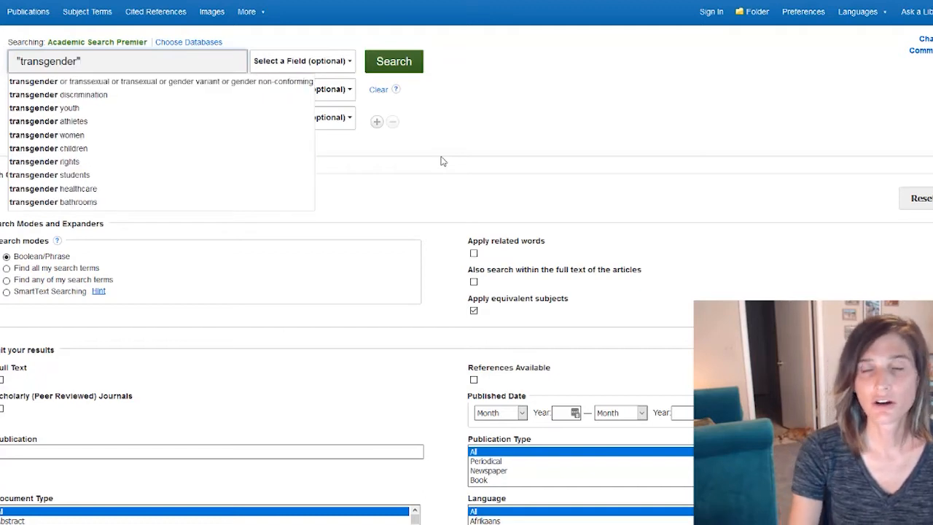
mouse_move(608, 81)
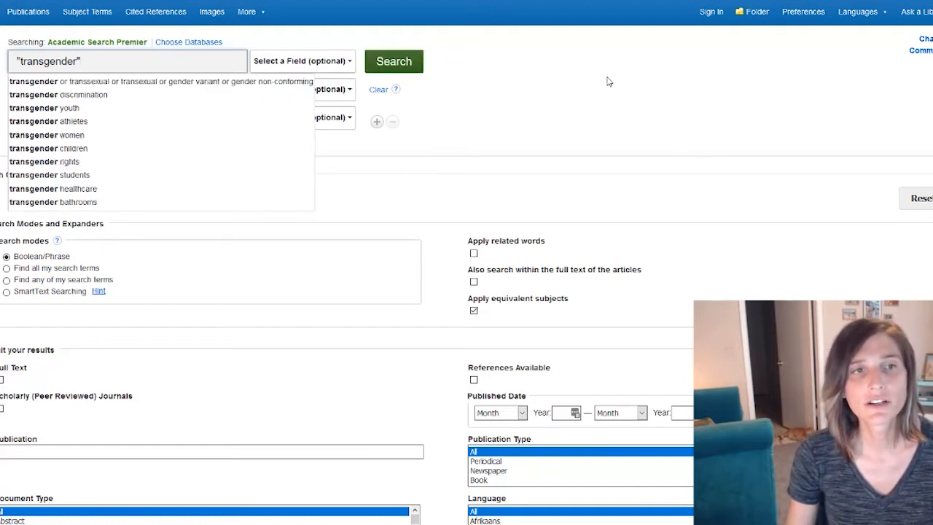
left_click(143, 61)
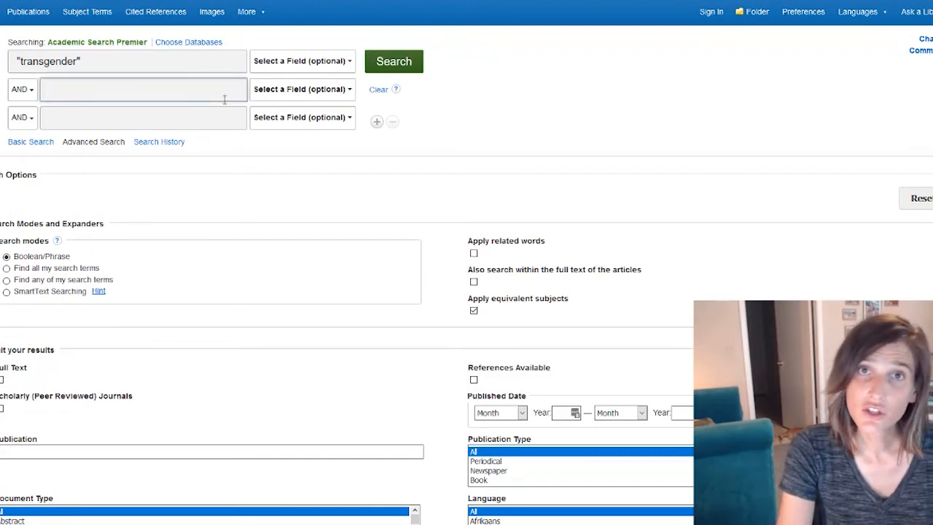
left_click(143, 89)
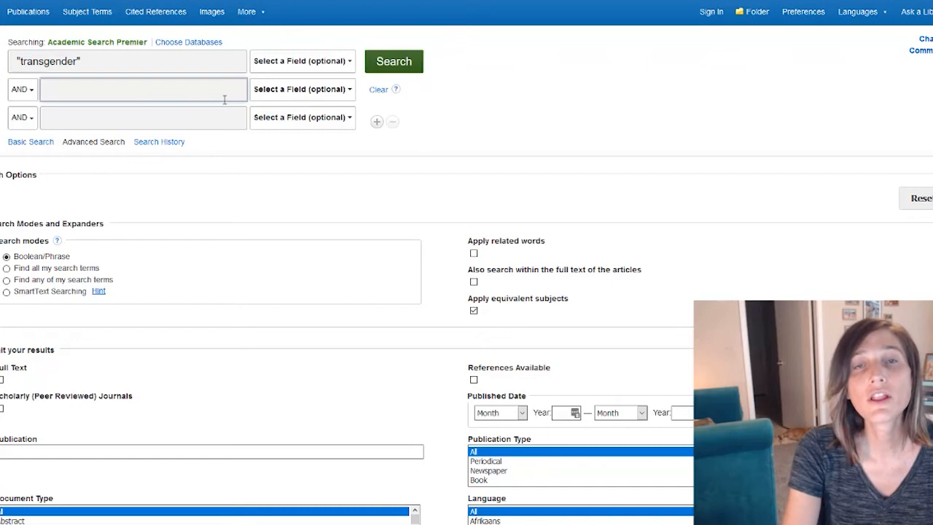
left_click(142, 89)
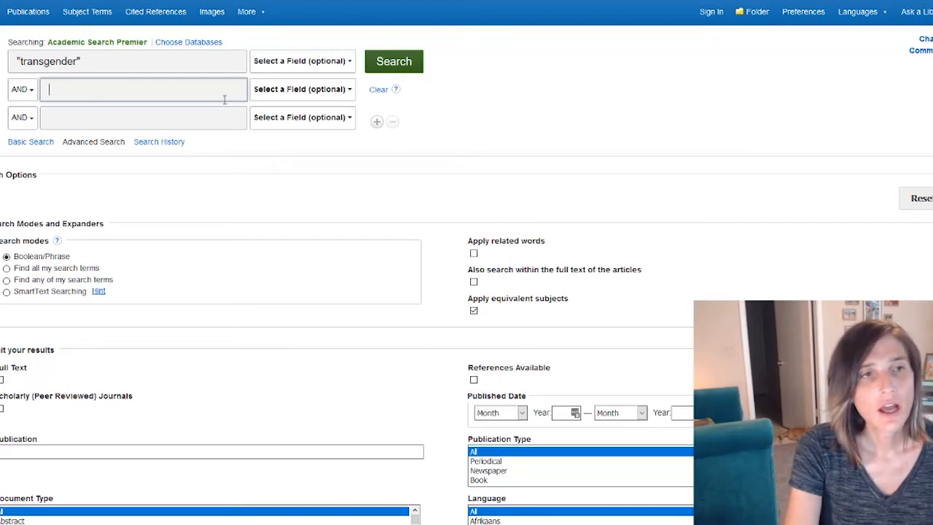
Step: Type media OR television OR film OR movies into the second search row
type("media OR")
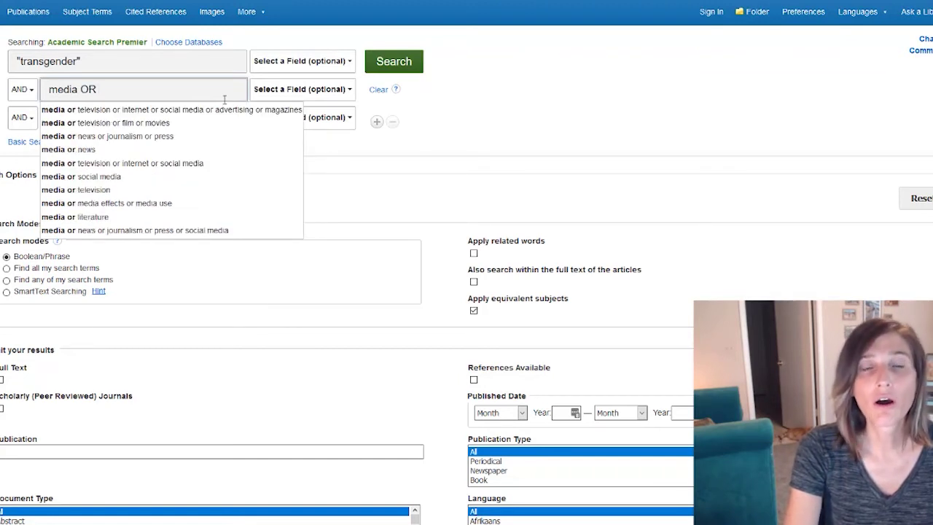
type("t")
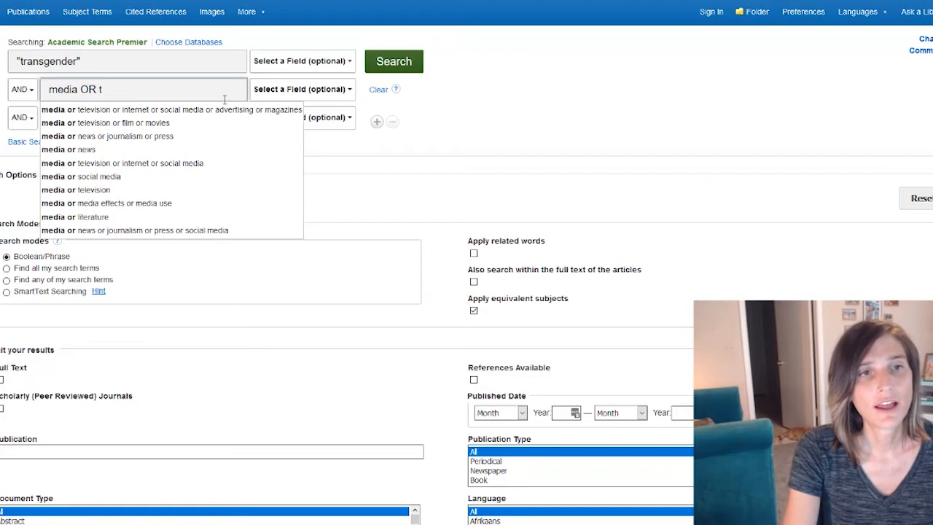
type("elevision")
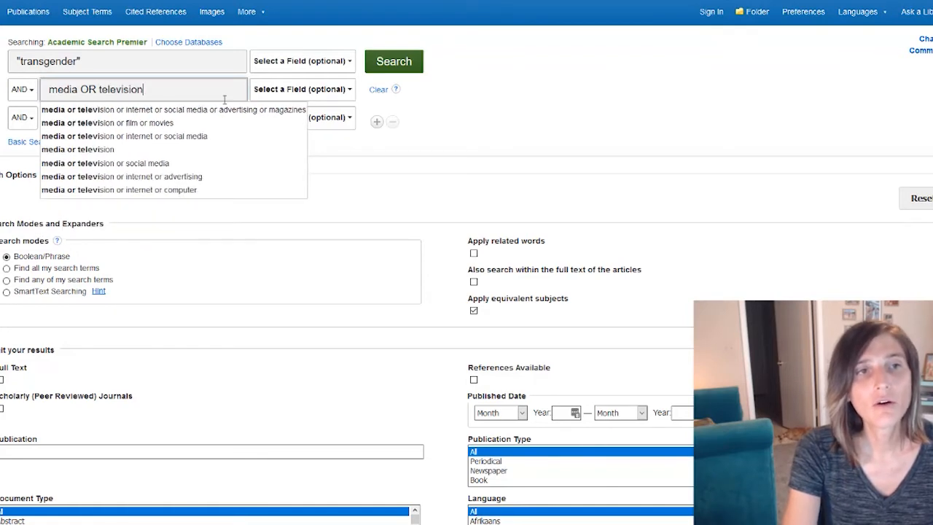
type("OR")
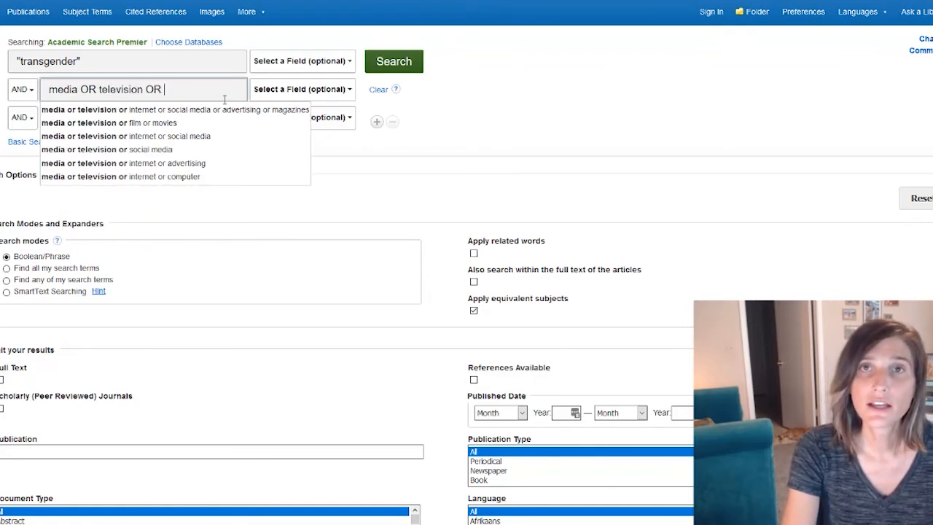
type("film OR movies")
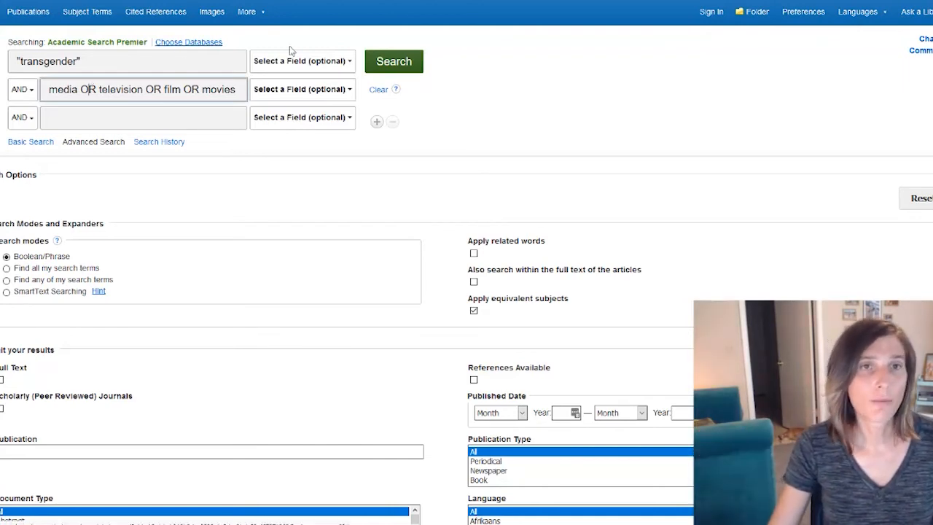
mouse_move(441, 144)
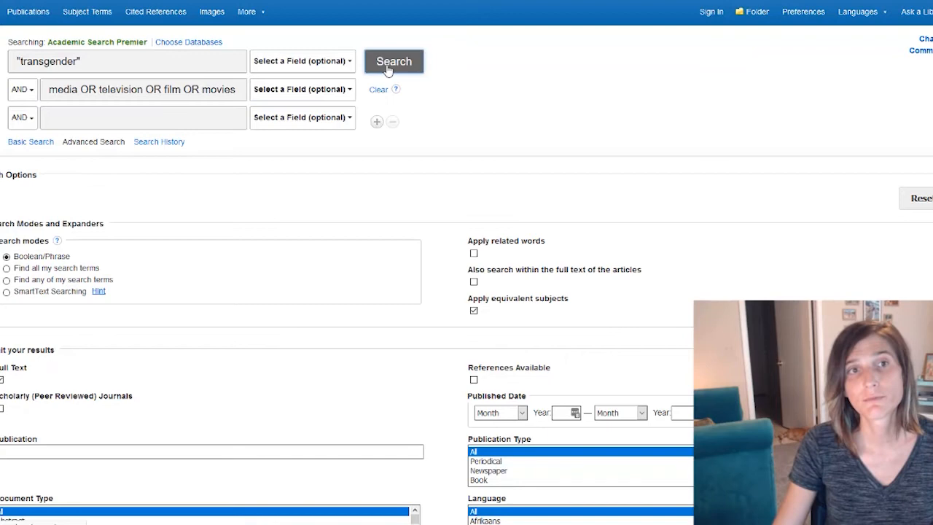
Step: Run the transgender AND media search and scroll the 663 results
left_click(393, 60)
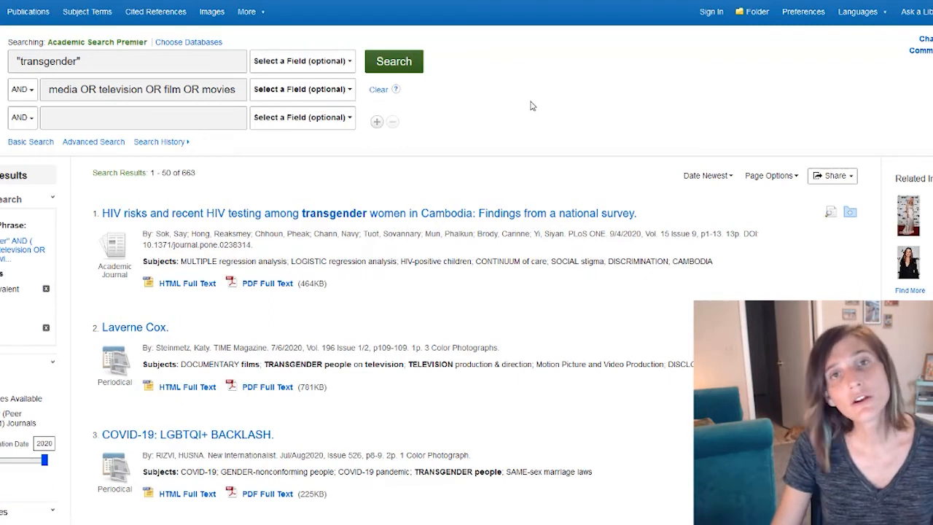
mouse_move(590, 169)
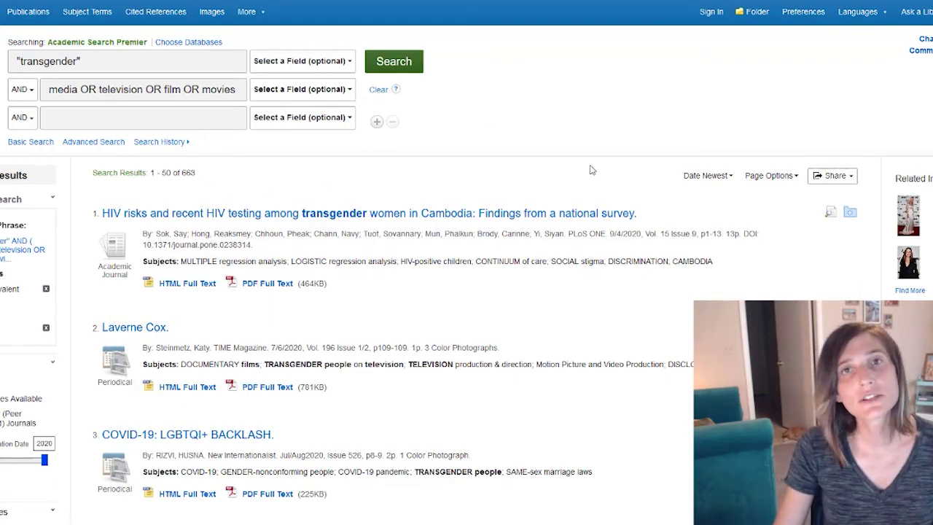
mouse_move(519, 168)
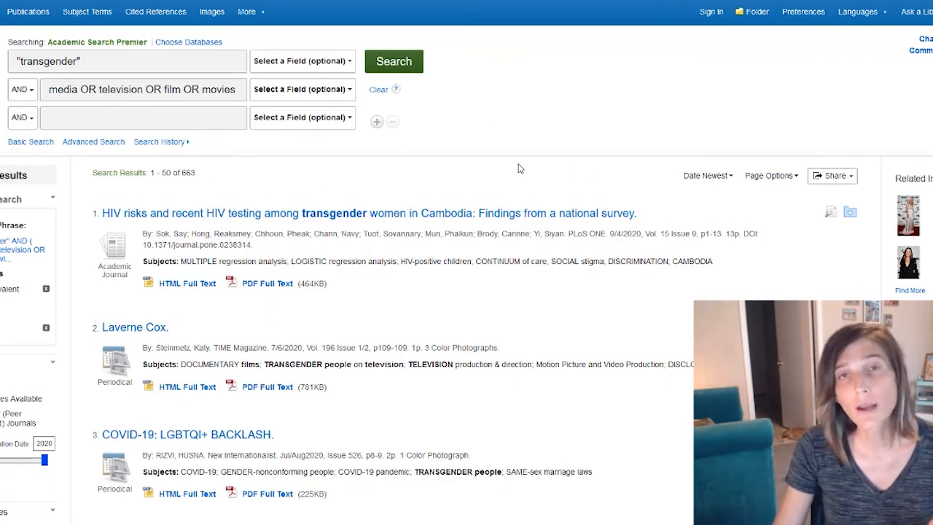
mouse_move(466, 161)
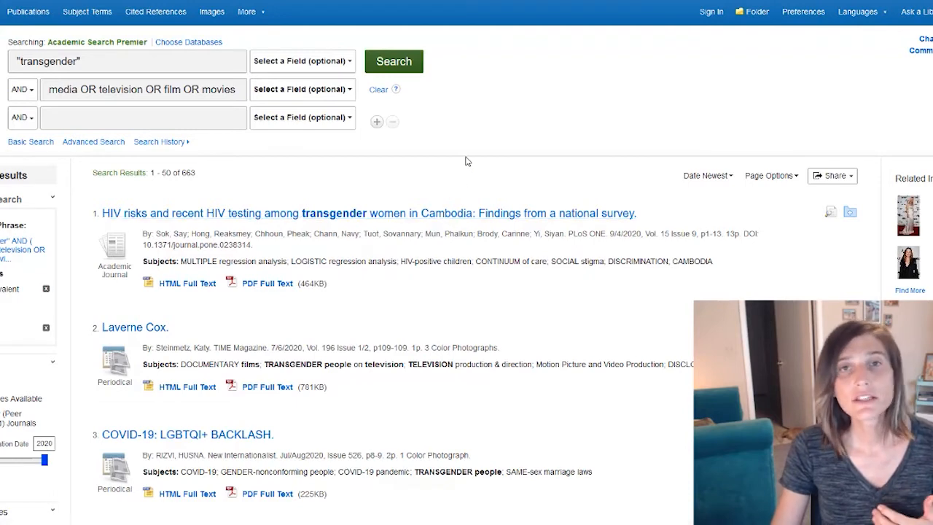
mouse_move(508, 85)
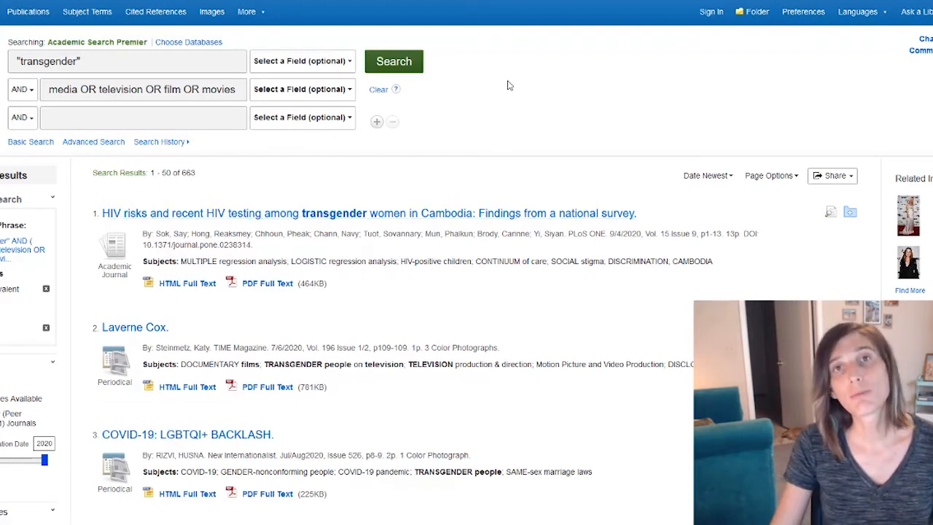
scroll("down", 3)
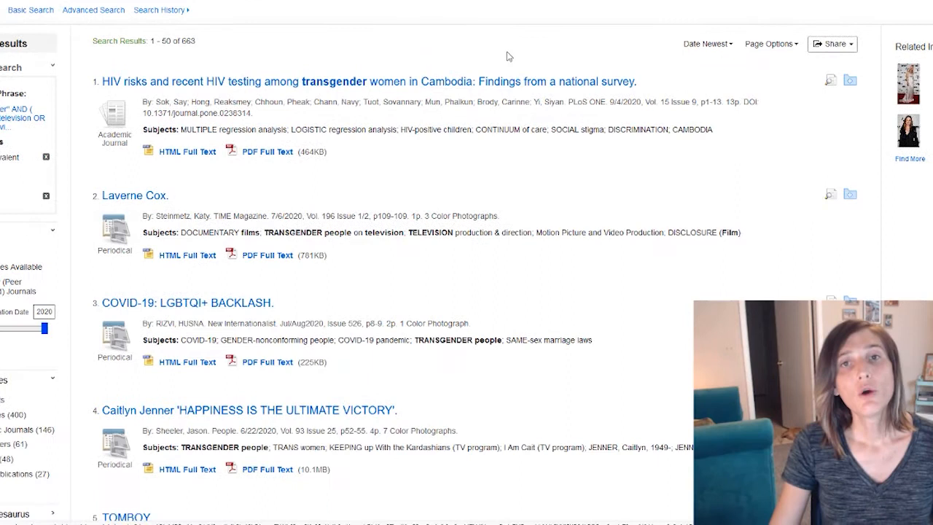
mouse_move(476, 35)
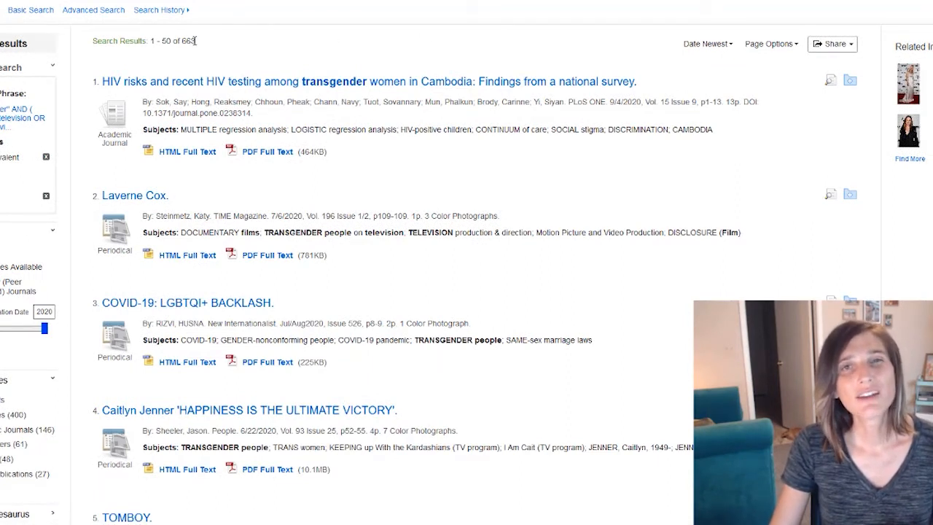
mouse_move(188, 58)
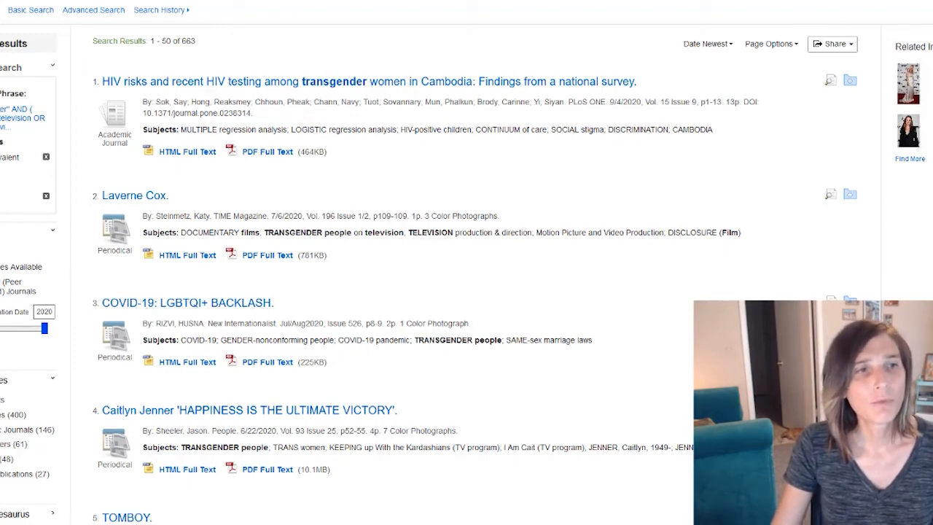
Step: Scroll the results to confirm the publication date limit leaves 443 results
scroll("down", 3)
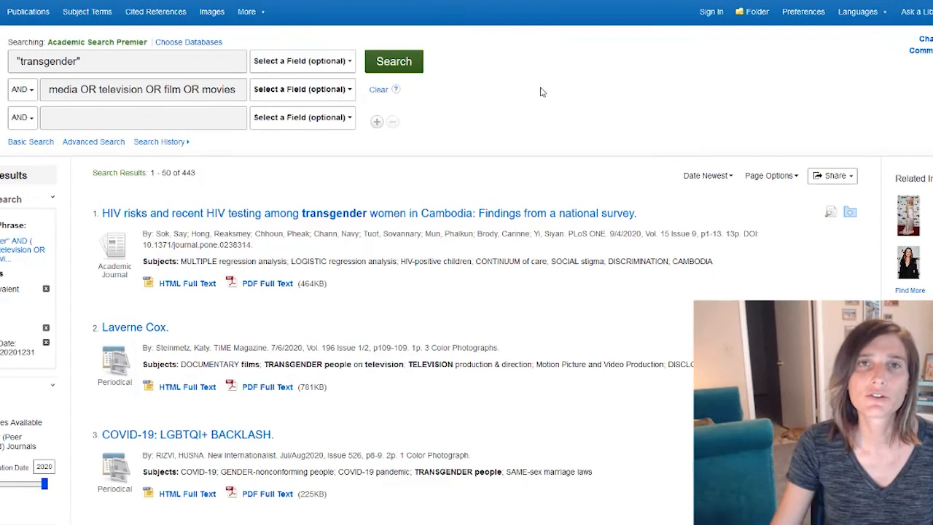
mouse_move(472, 166)
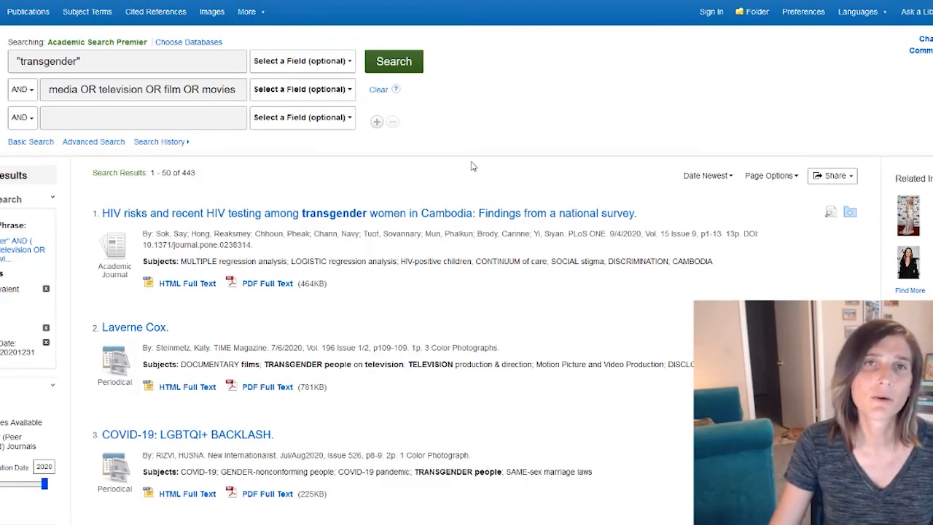
scroll("down", 3)
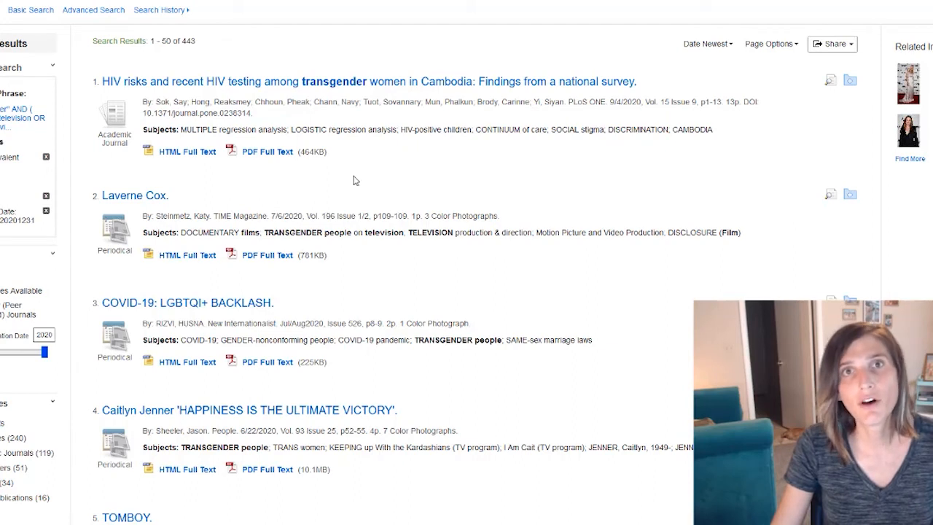
mouse_move(355, 196)
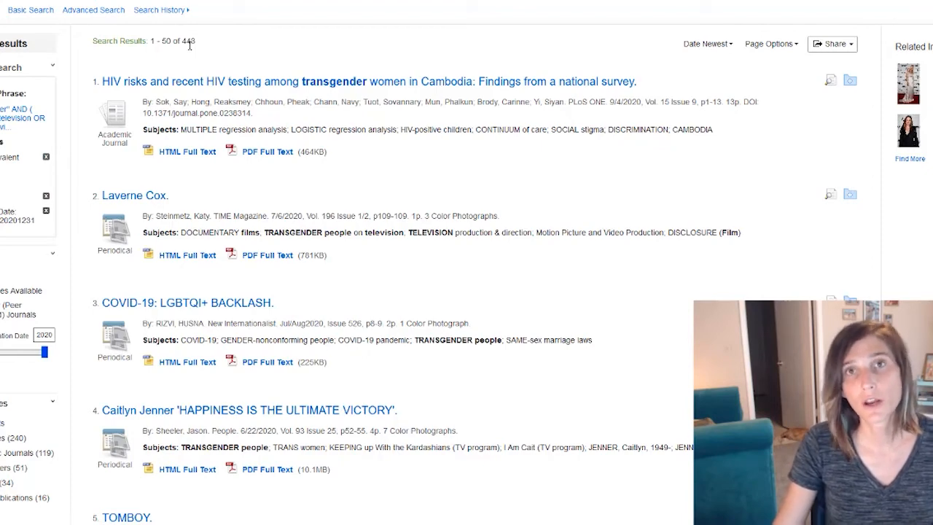
scroll("down", 3)
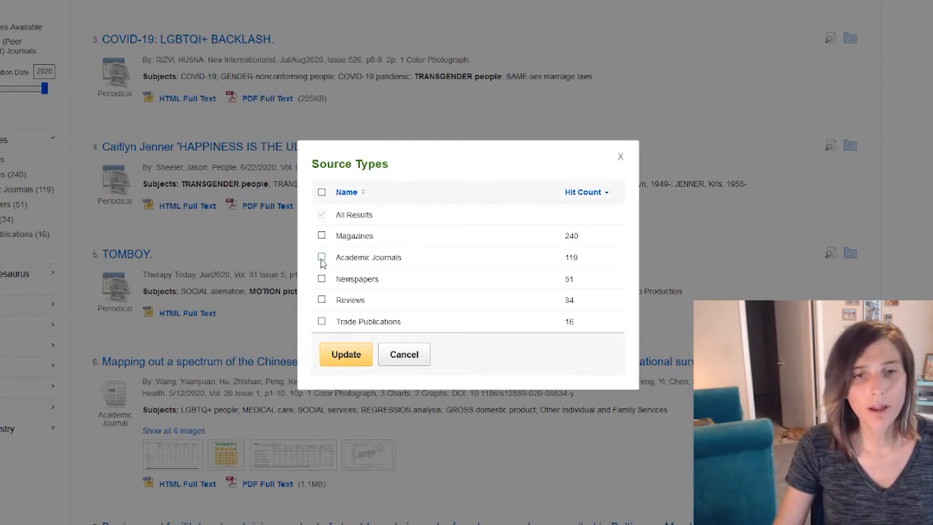
Step: Restrict source types to magazines, academic journals and newspapers, trimming results to 410
left_click(321, 257)
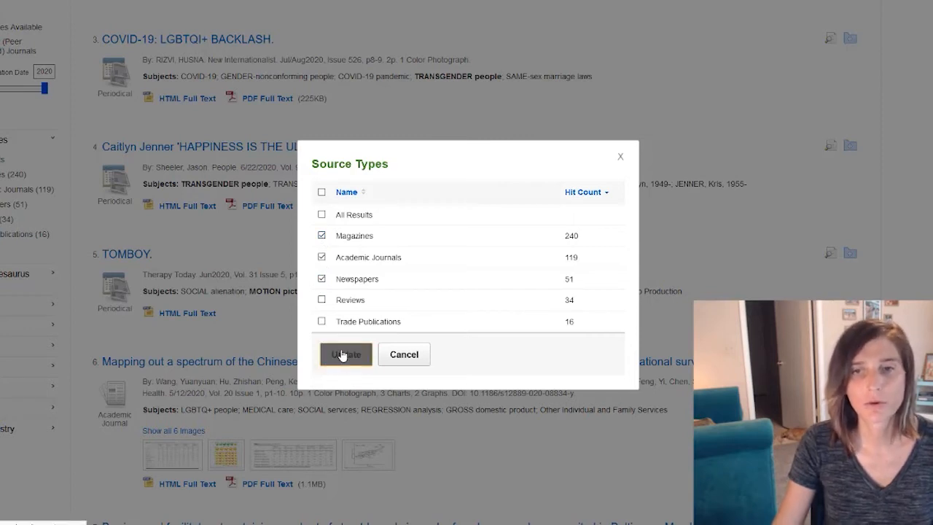
left_click(345, 354)
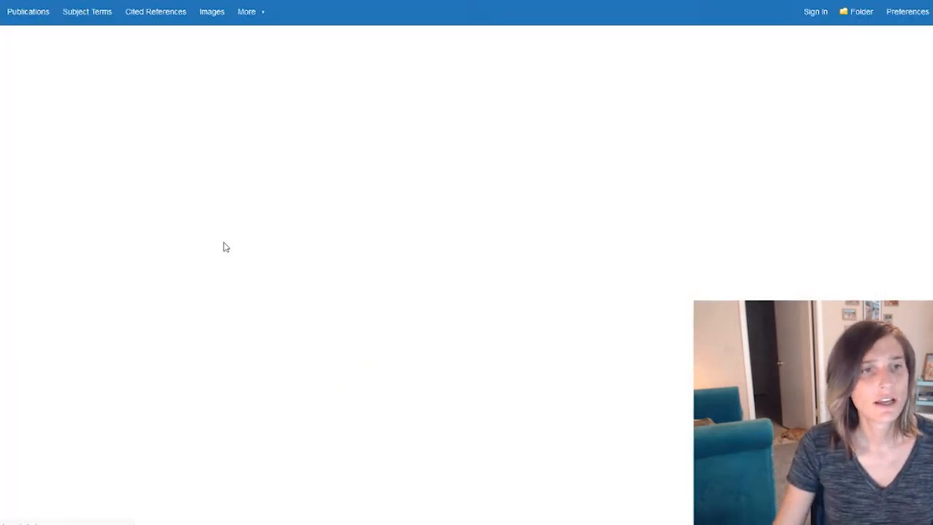
left_click(393, 60)
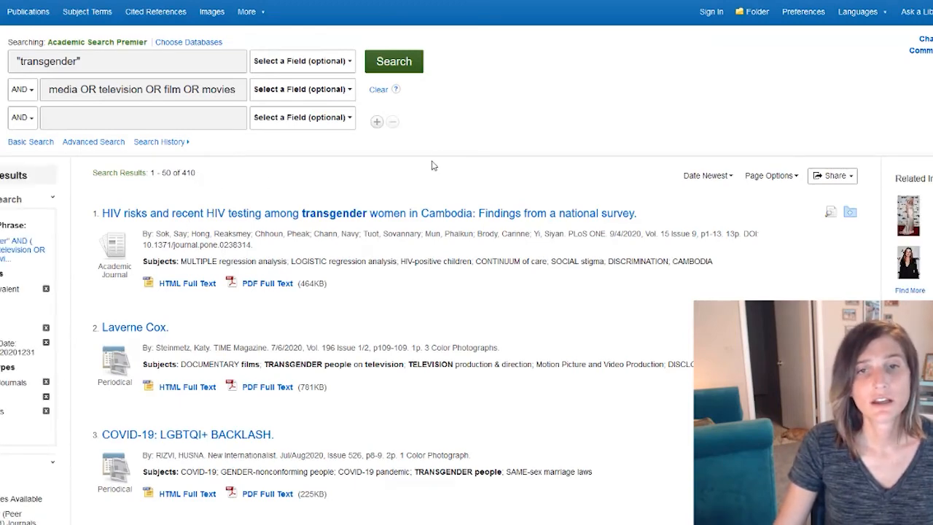
scroll("down", 3)
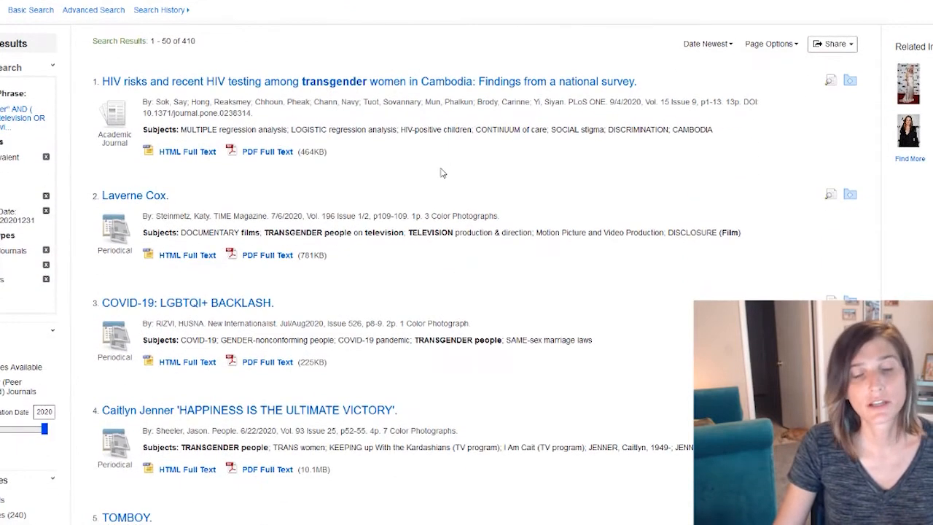
scroll("down", 3)
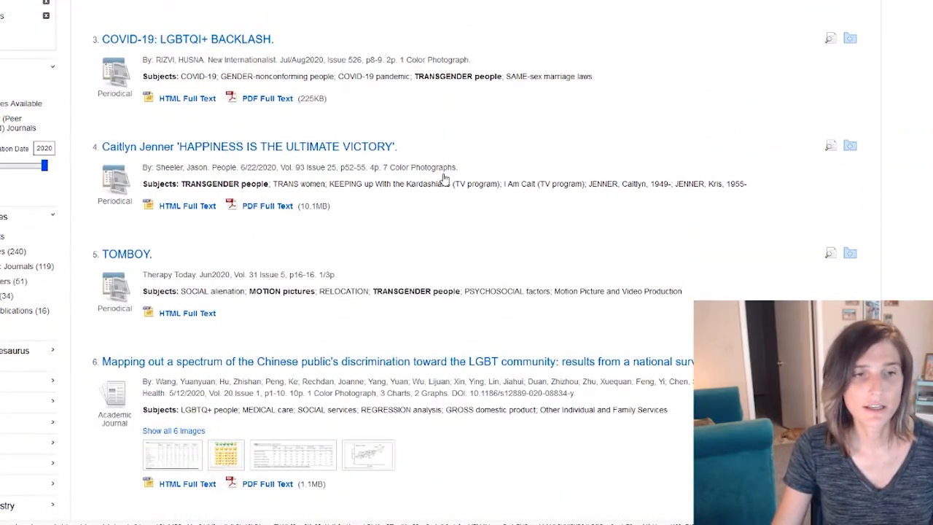
scroll("down", 3)
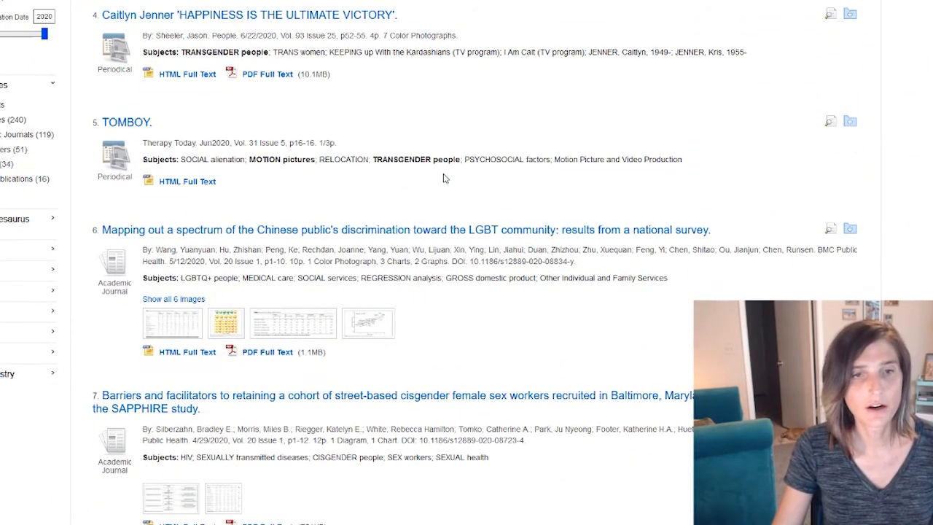
scroll("down", 3)
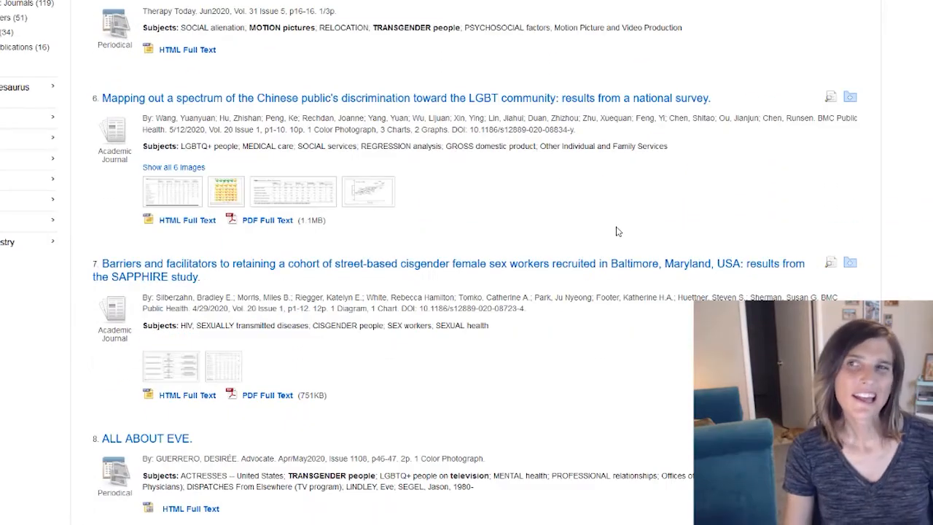
mouse_move(706, 152)
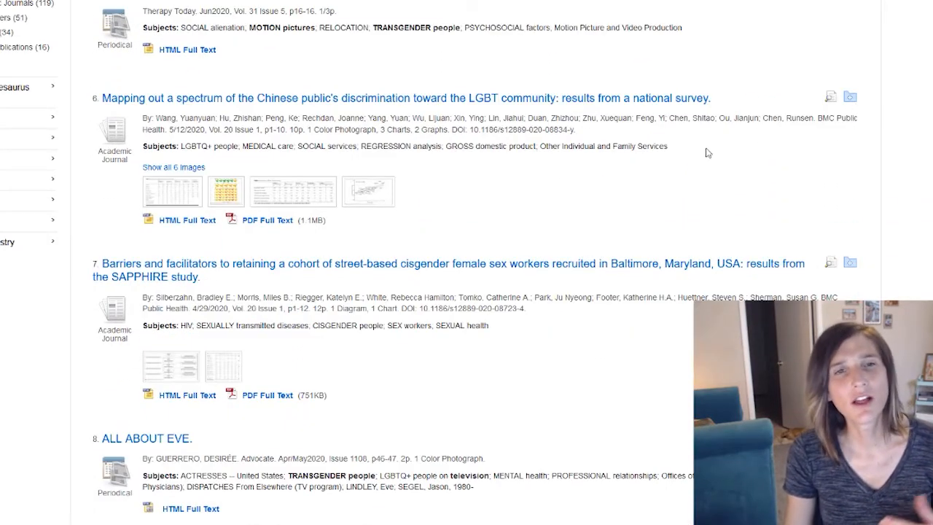
mouse_move(687, 183)
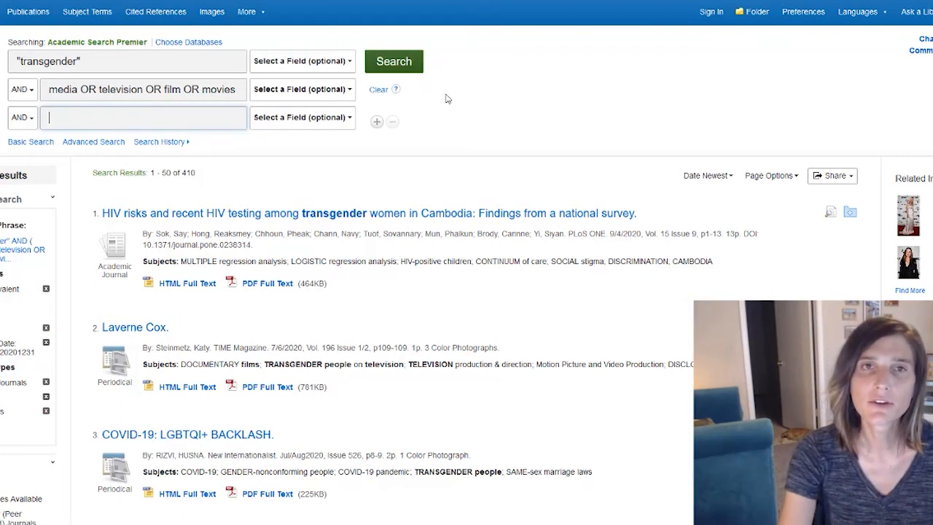
Step: Rerun the search with 'representation' as the third AND term, giving 39 results
type("representation")
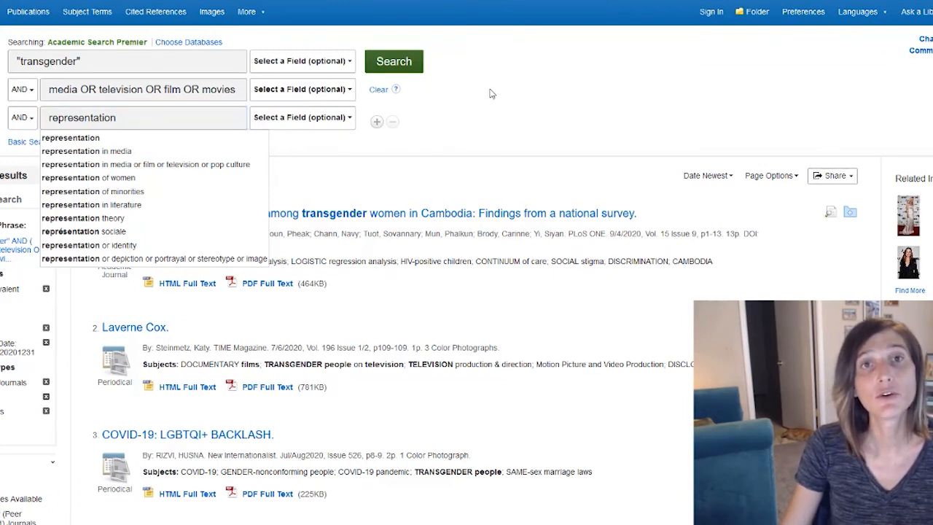
left_click(393, 61)
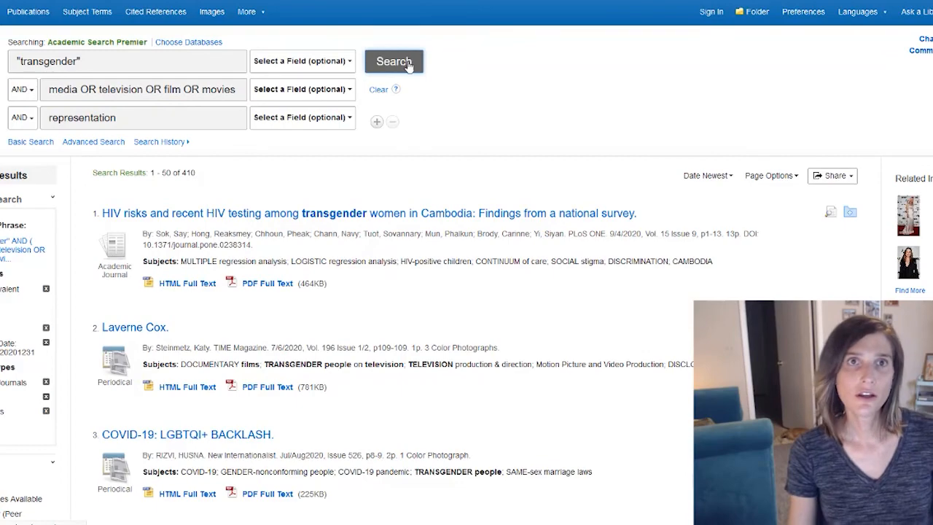
left_click(393, 61)
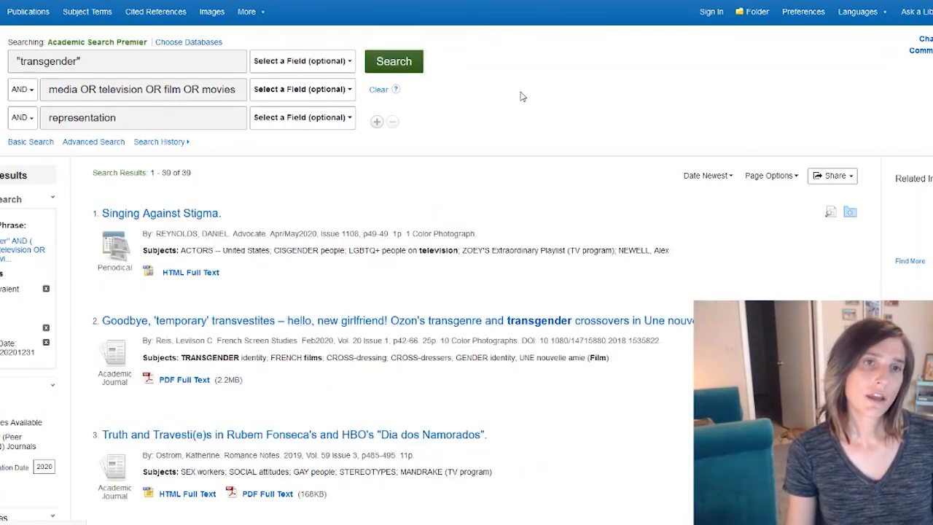
scroll("down", 3)
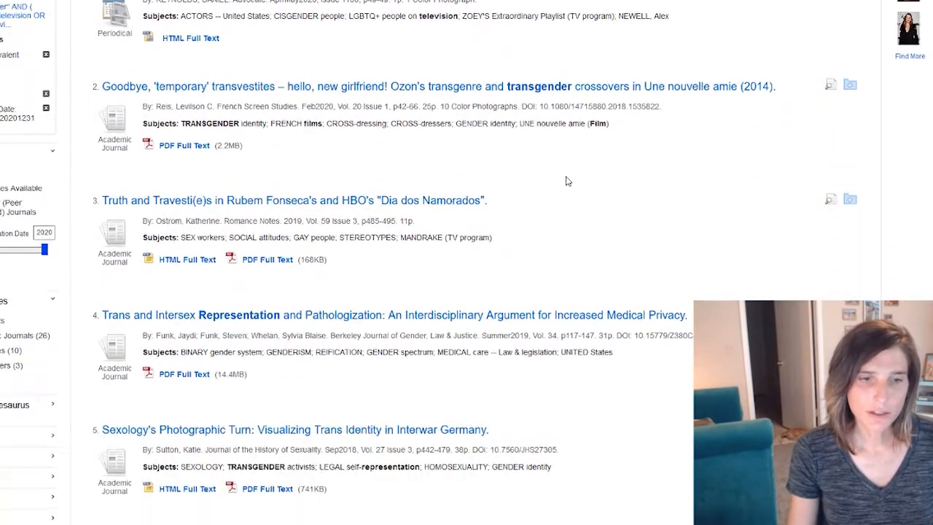
scroll("down", 3)
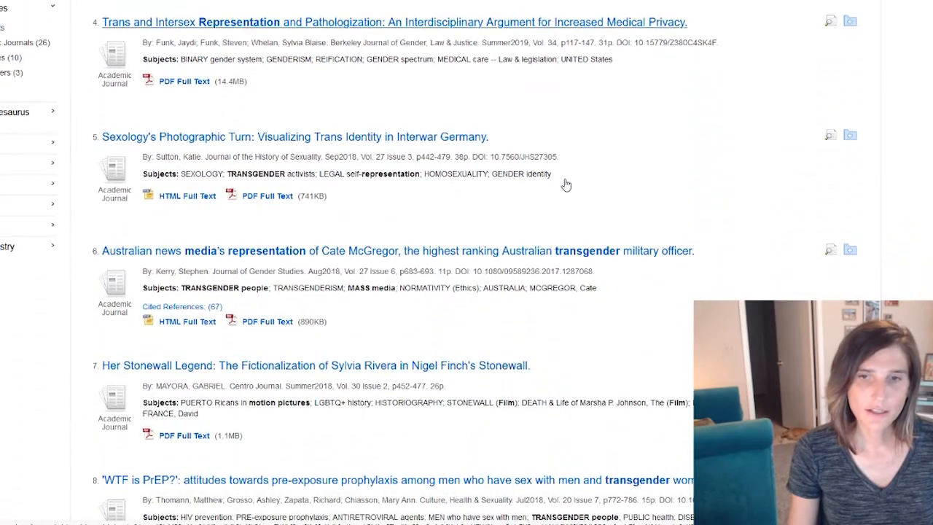
scroll("down", 3)
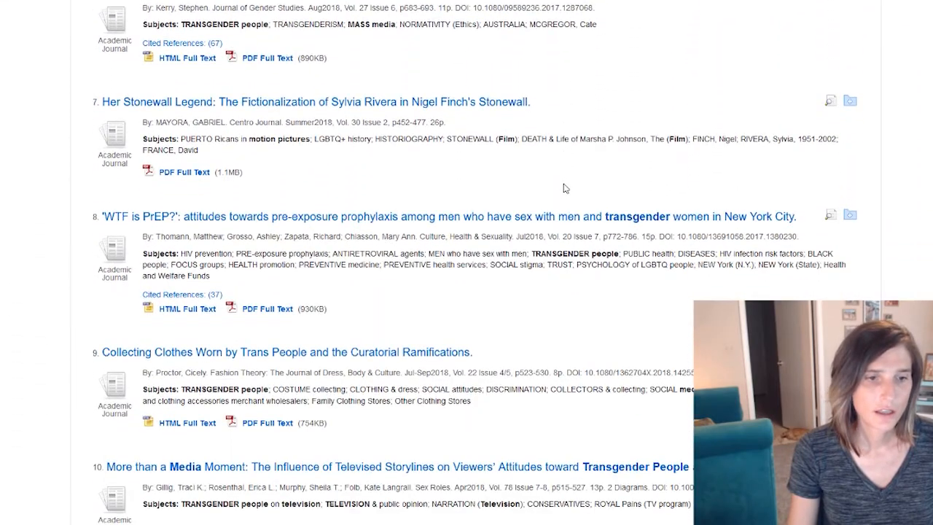
scroll("down", 3)
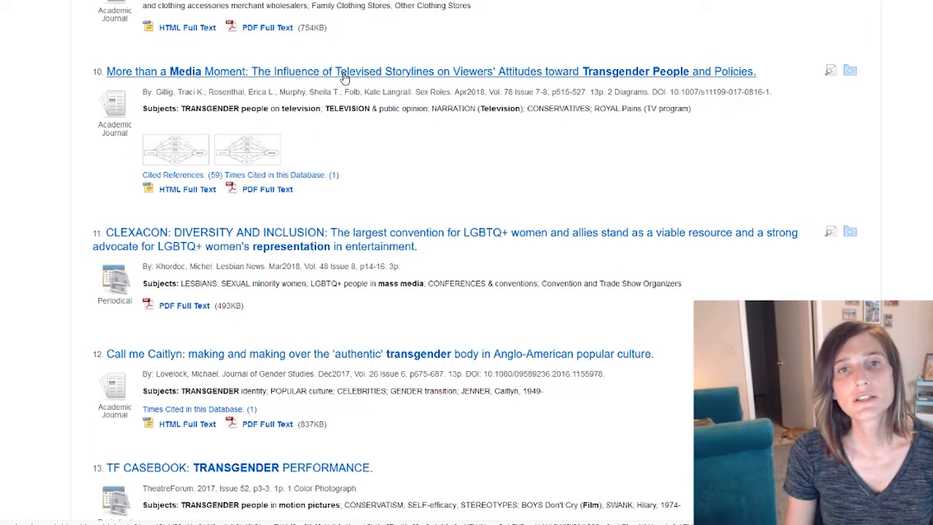
mouse_move(528, 87)
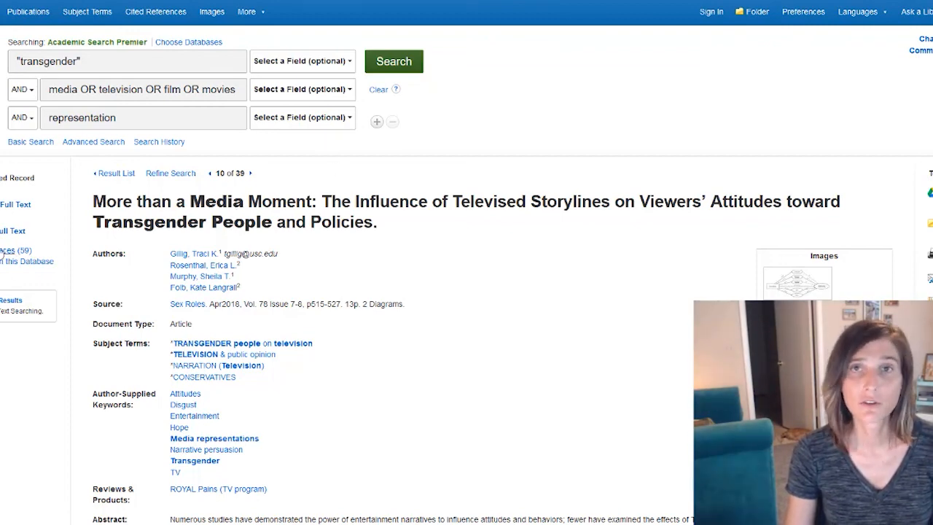
Step: Scroll through the 'More than a Media Moment' record to read its abstract
scroll("down", 3)
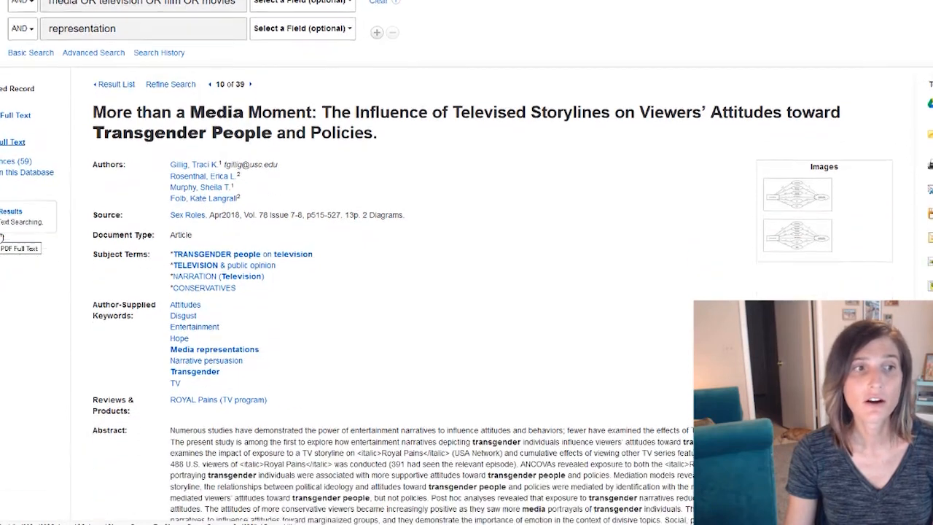
scroll("down", 3)
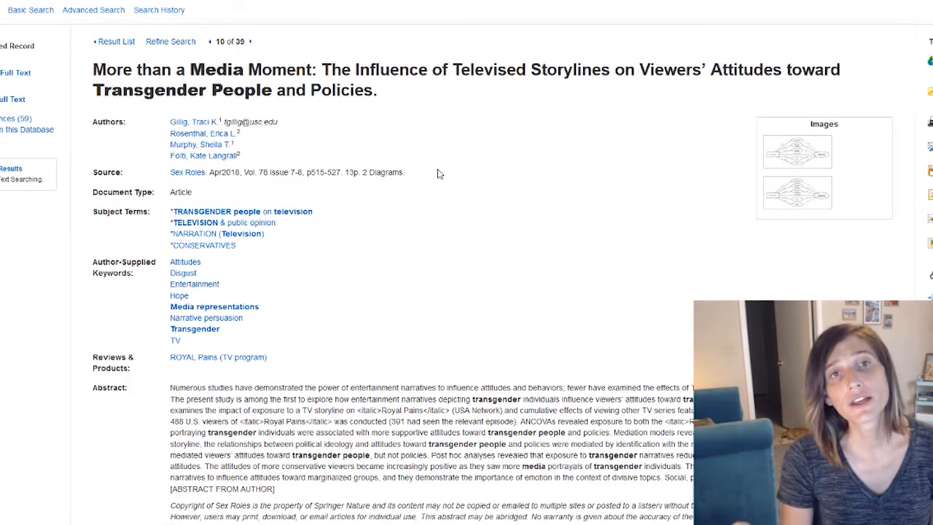
mouse_move(658, 303)
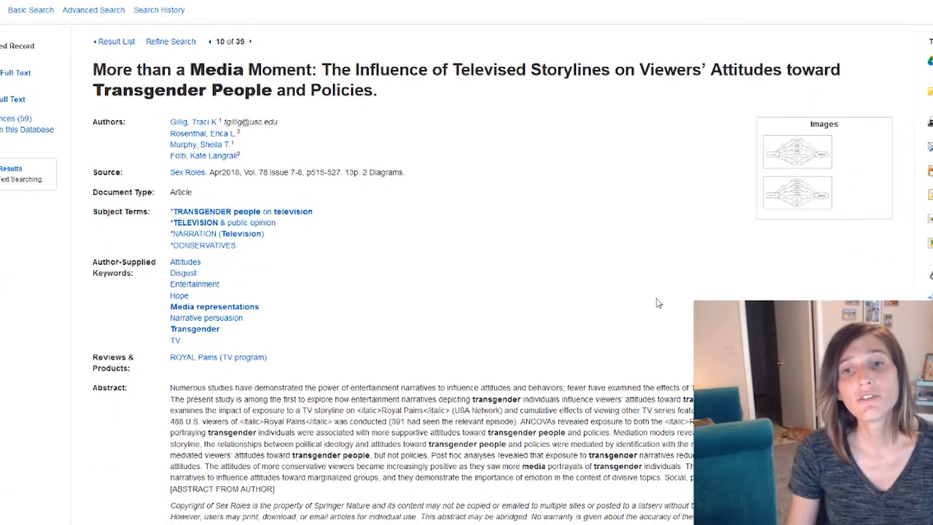